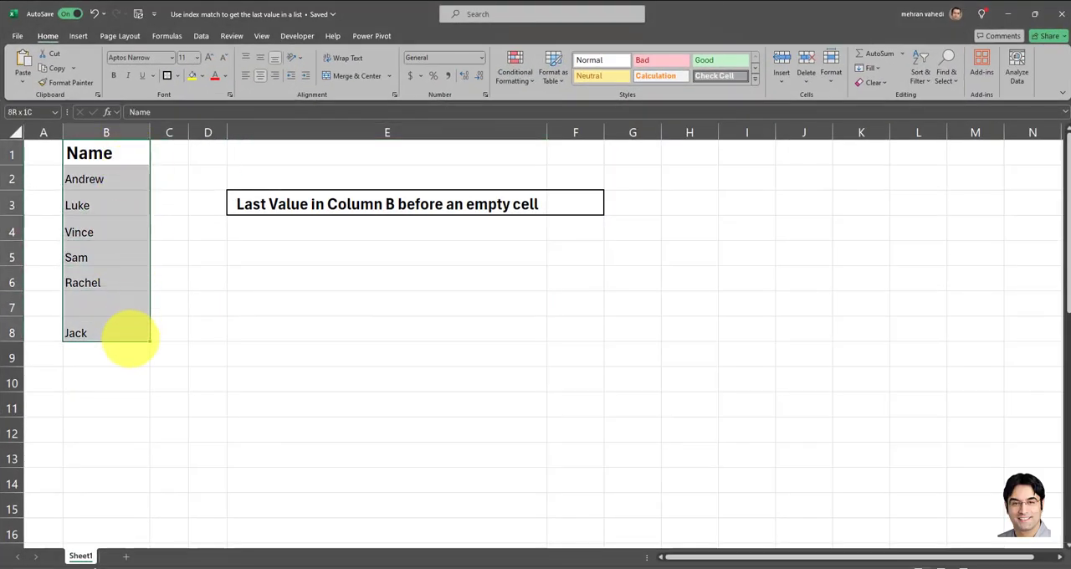
Enter =INDEX(B:B, MATCH(TRUE, INDEX(ISBLANK(B:B), 0, 1), 0) - 1) in F3, returning Rachel
left_click(105, 308)
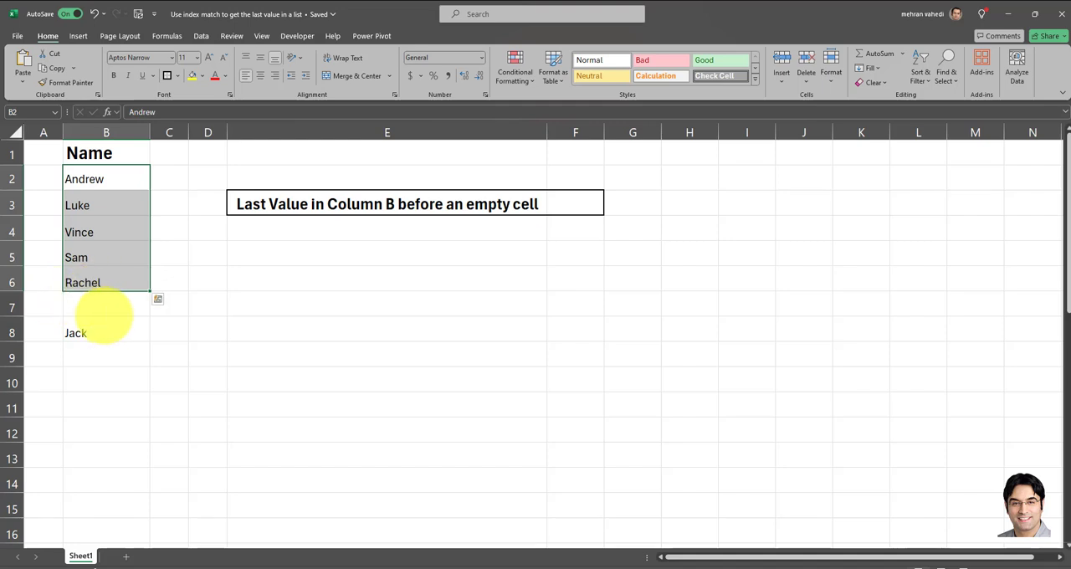
mouse_move(94, 308)
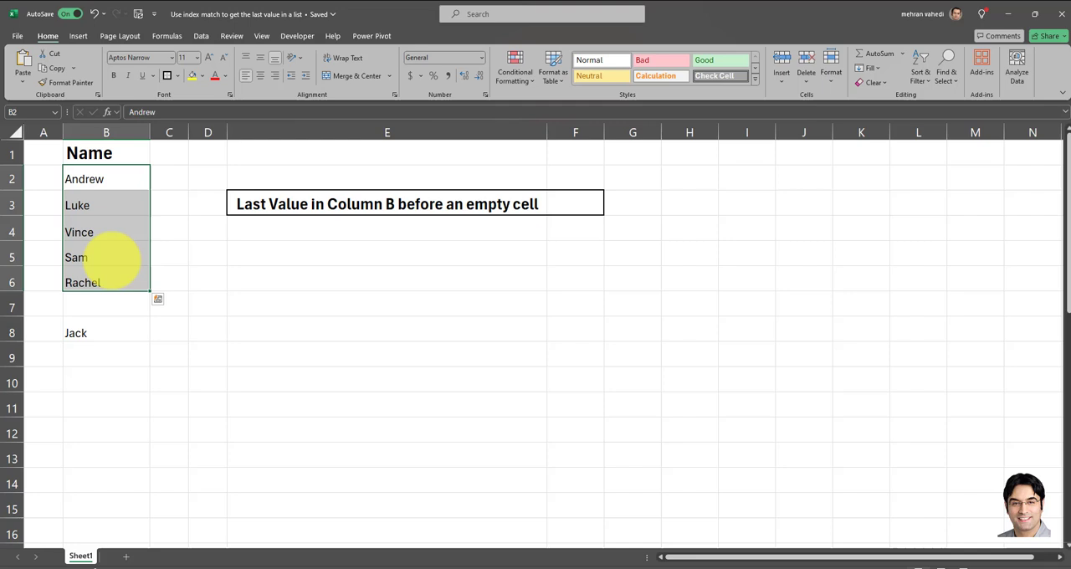
left_click(105, 258)
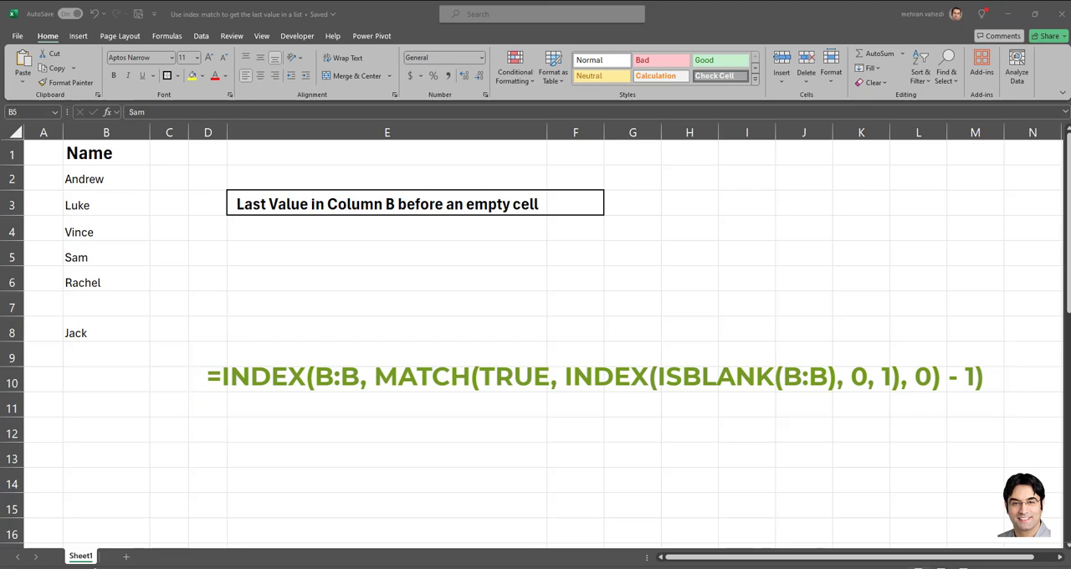
left_click(576, 204)
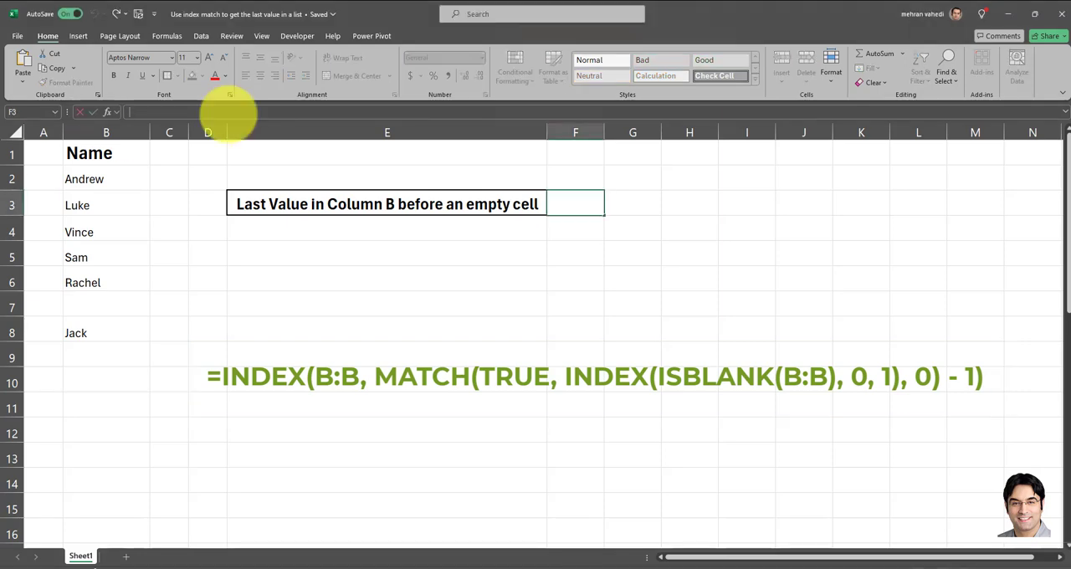
type("=")
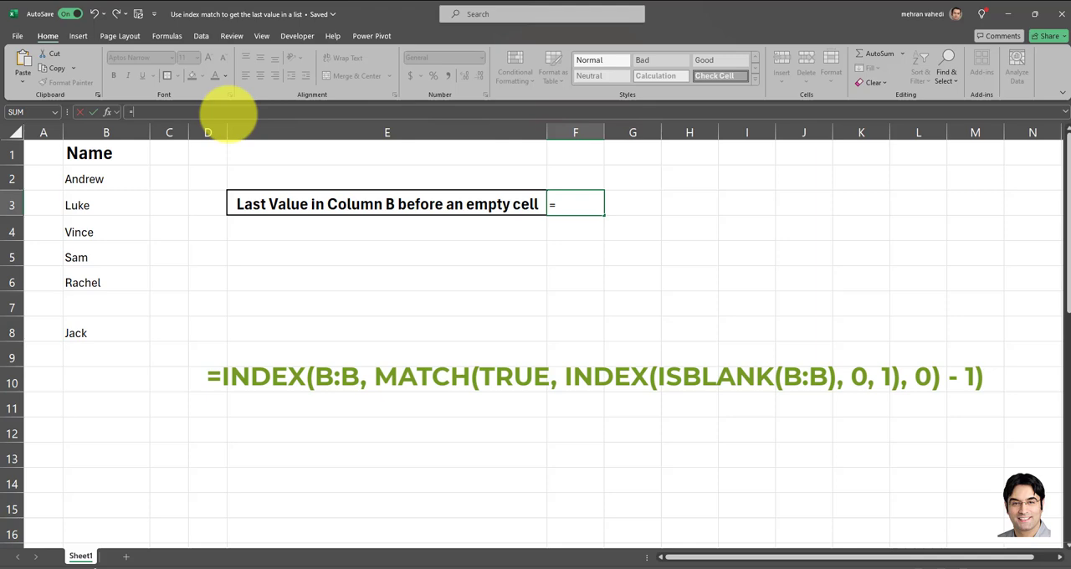
type("=INDEX(B:B, MATCH(TRUE, INDEX(ISBLANK(B:B), 0, 1), 0) - 1)")
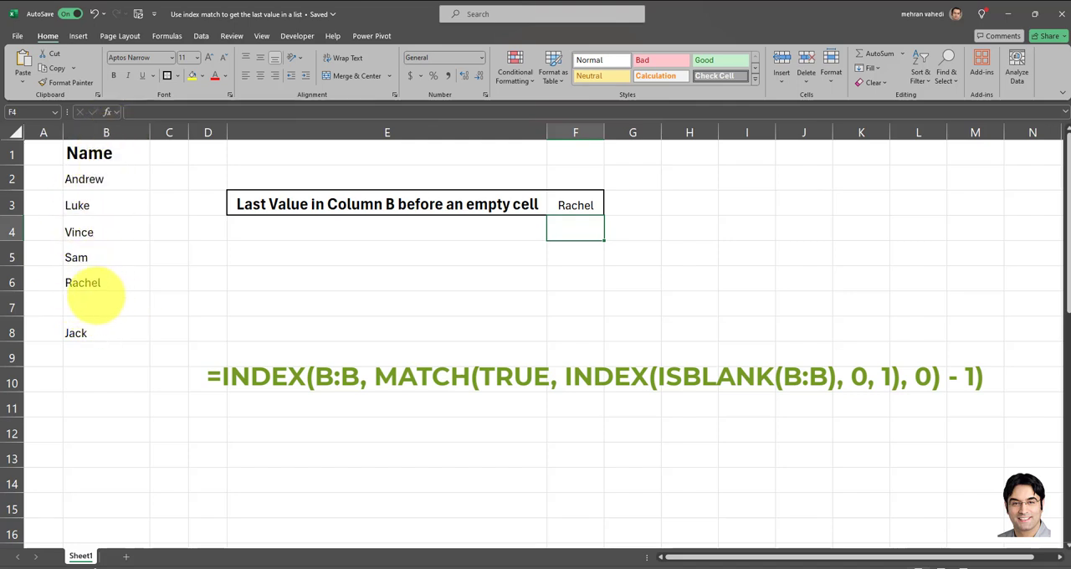
left_click(576, 205)
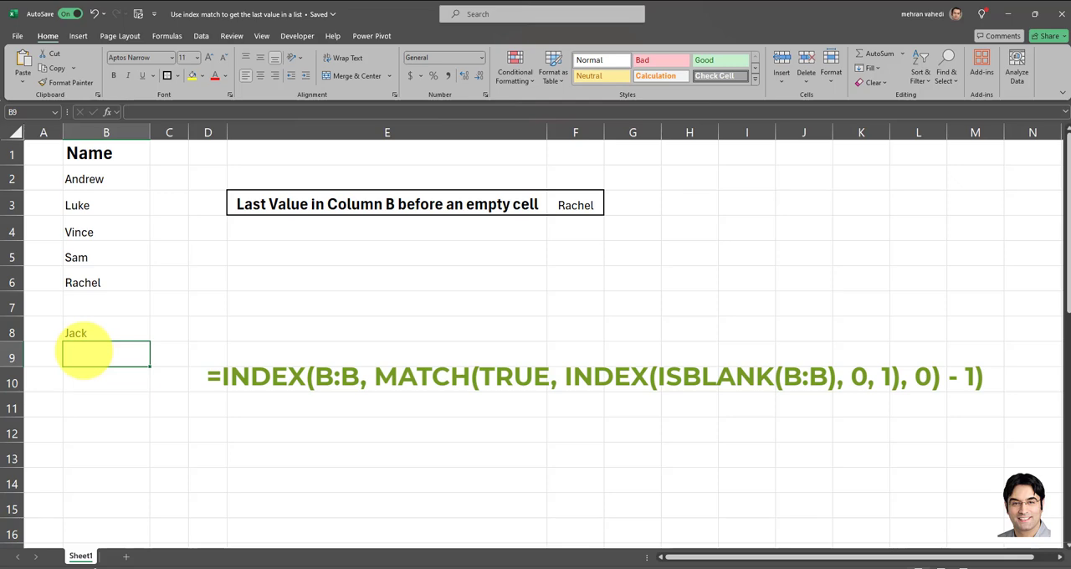
Enter Don below Jack in column B and highlight the names above the blank cell
type("Don")
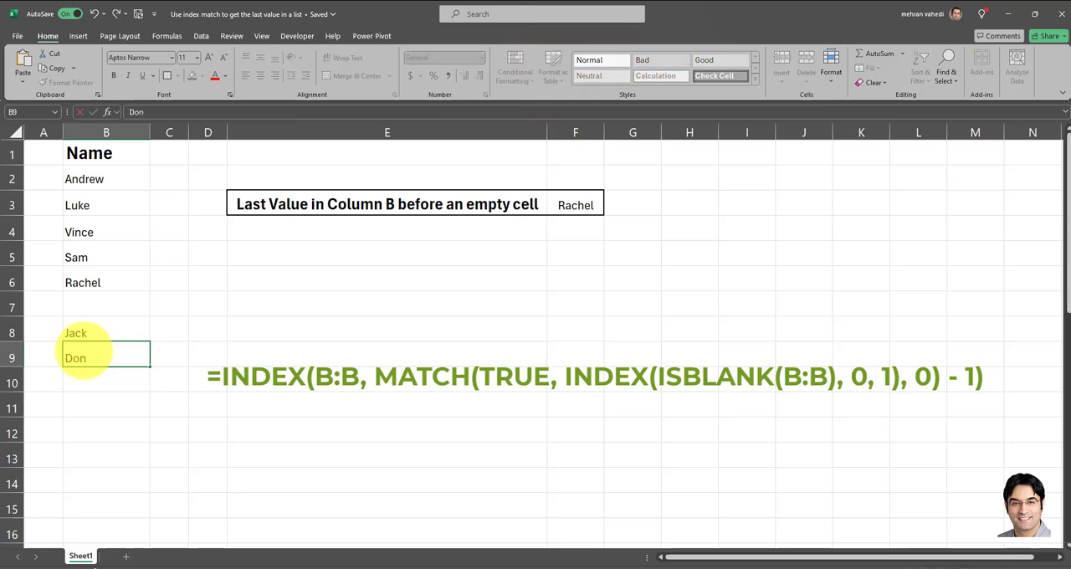
left_click(106, 383)
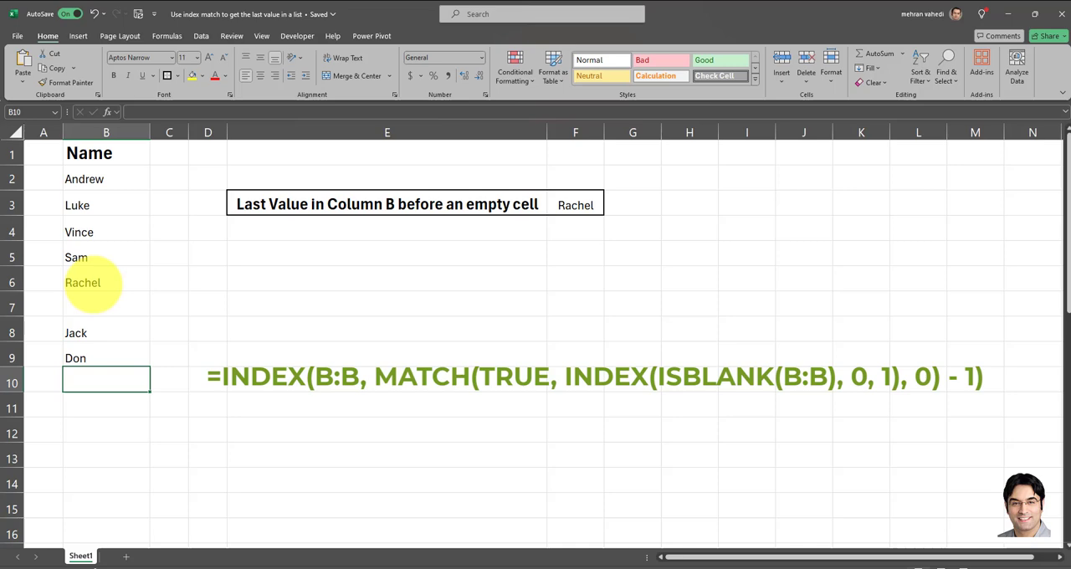
left_click_drag(106, 177, 105, 281)
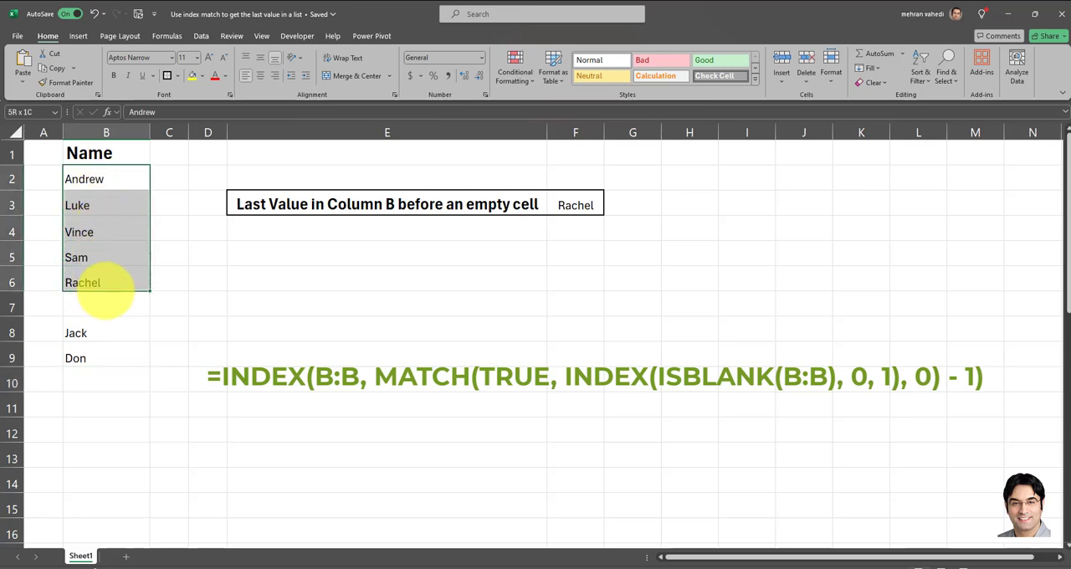
Delete the empty row between Rachel and Jack so the result updates
left_click(43, 308)
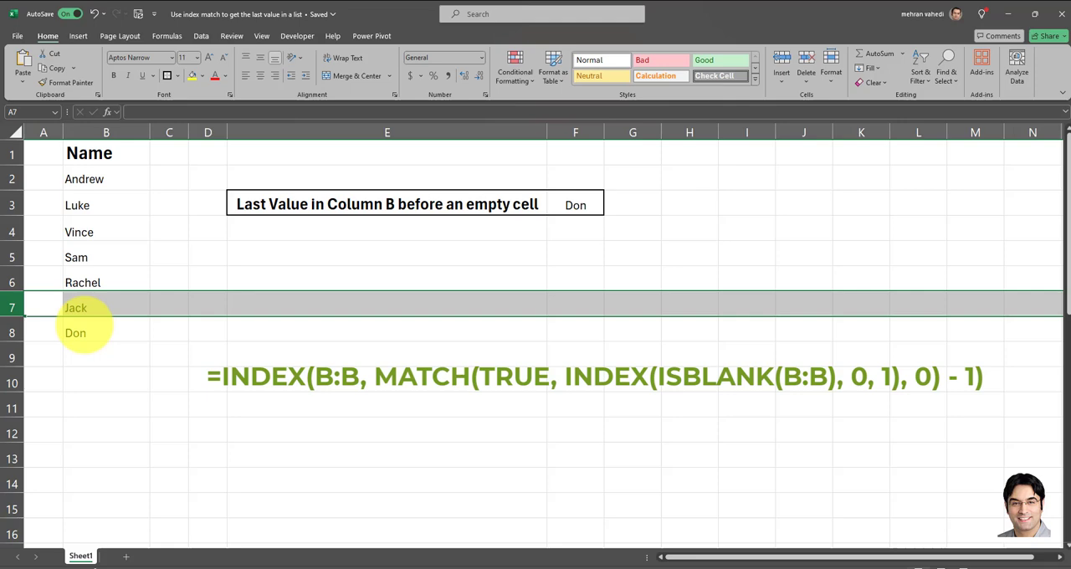
left_click(106, 334)
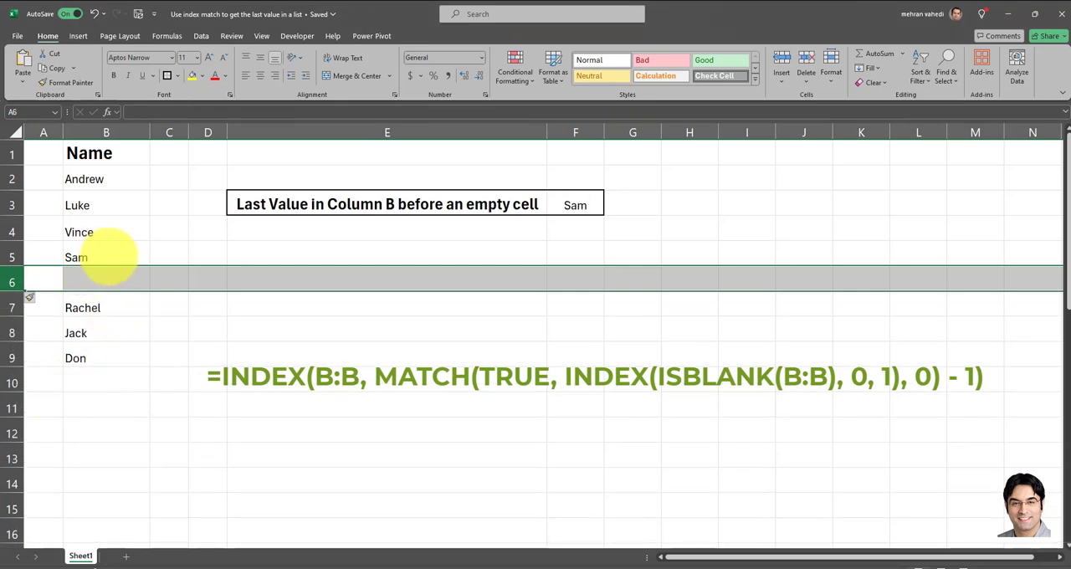
Insert a blank row above Rachel so F3 returns Sam, then inspect its formula
left_click(105, 257)
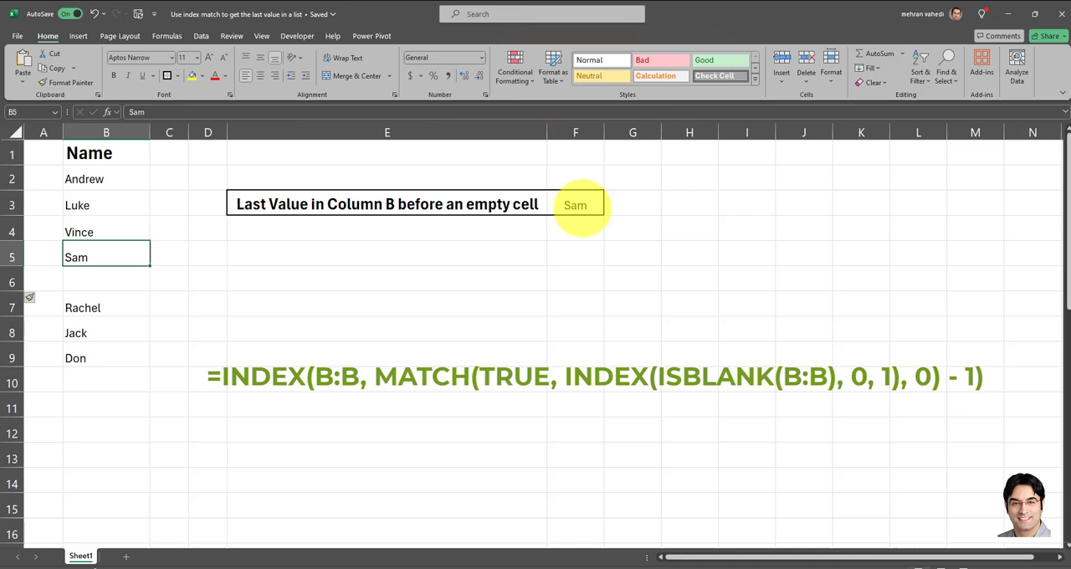
left_click(576, 204)
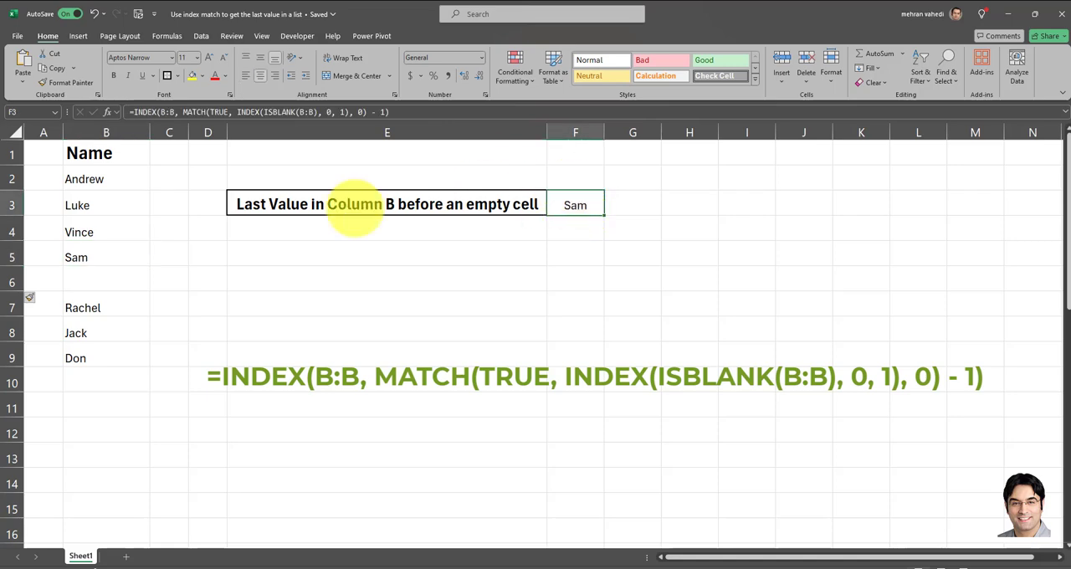
mouse_move(458, 258)
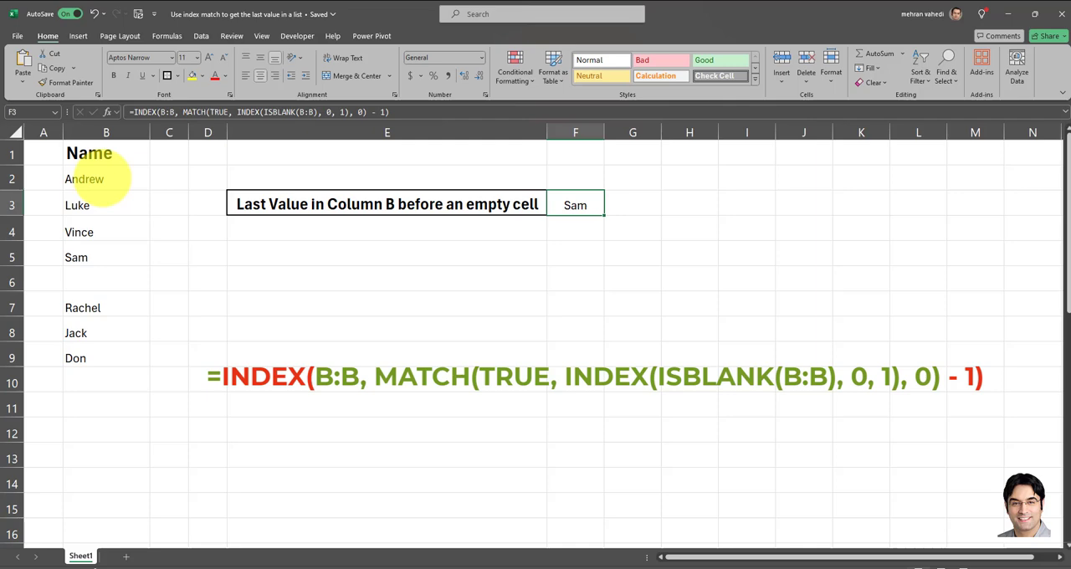
Highlight the names Andrew through Sam above the gap in column B
left_click_drag(84, 178, 83, 258)
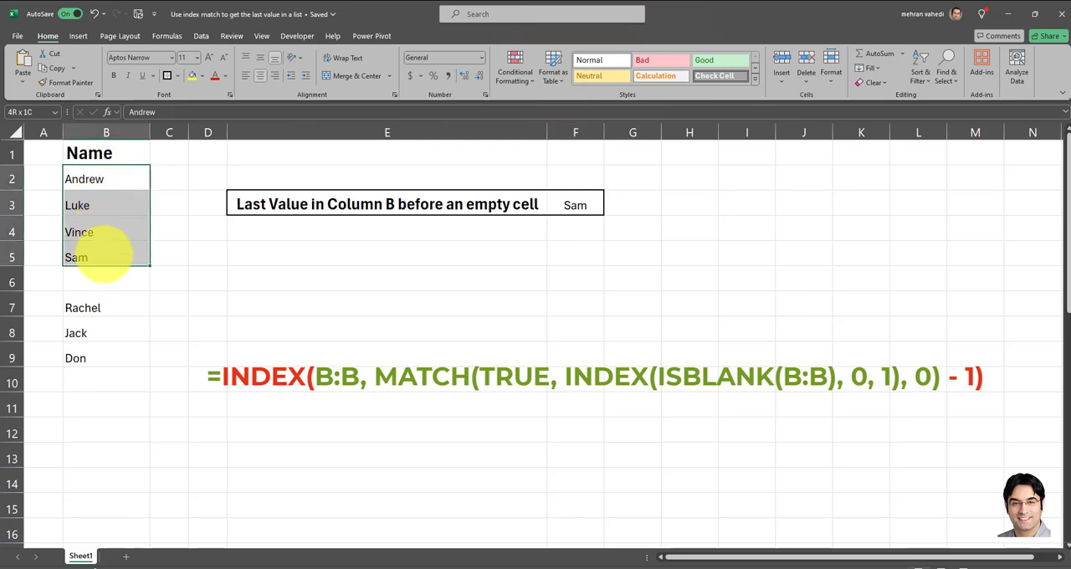